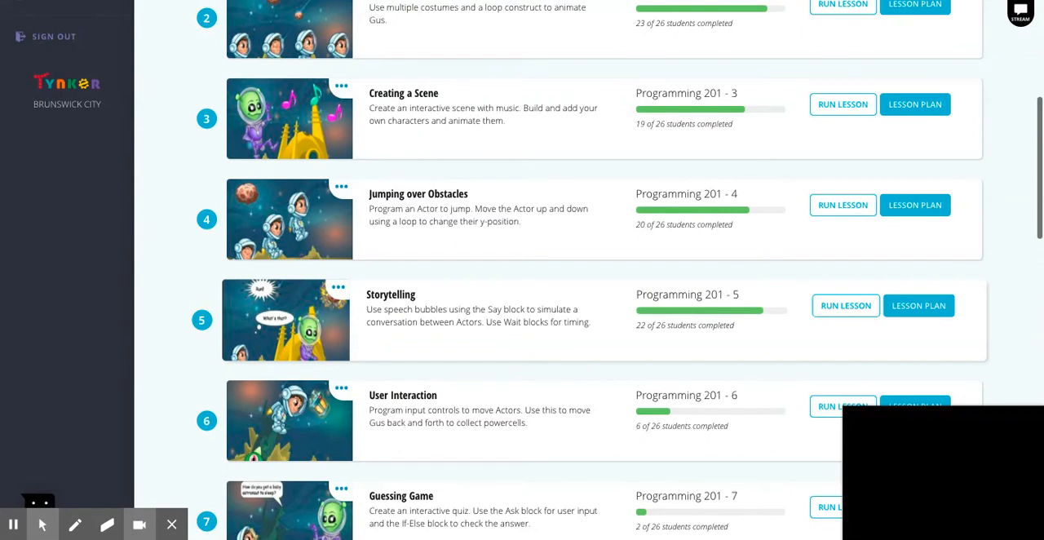
Step: Run Lesson 5: Storytelling from the course list to show its activity map
click(846, 305)
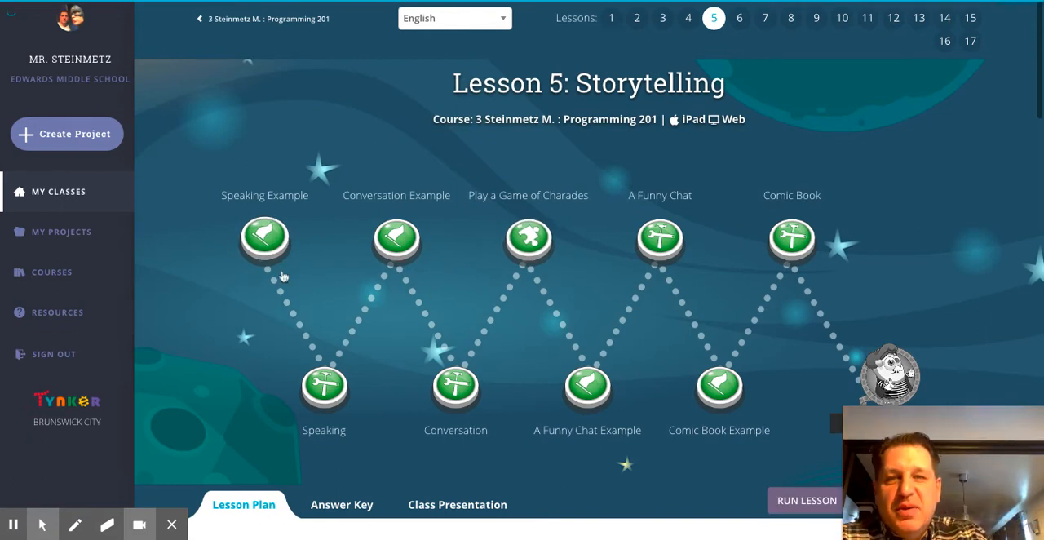
mouse_move(528, 239)
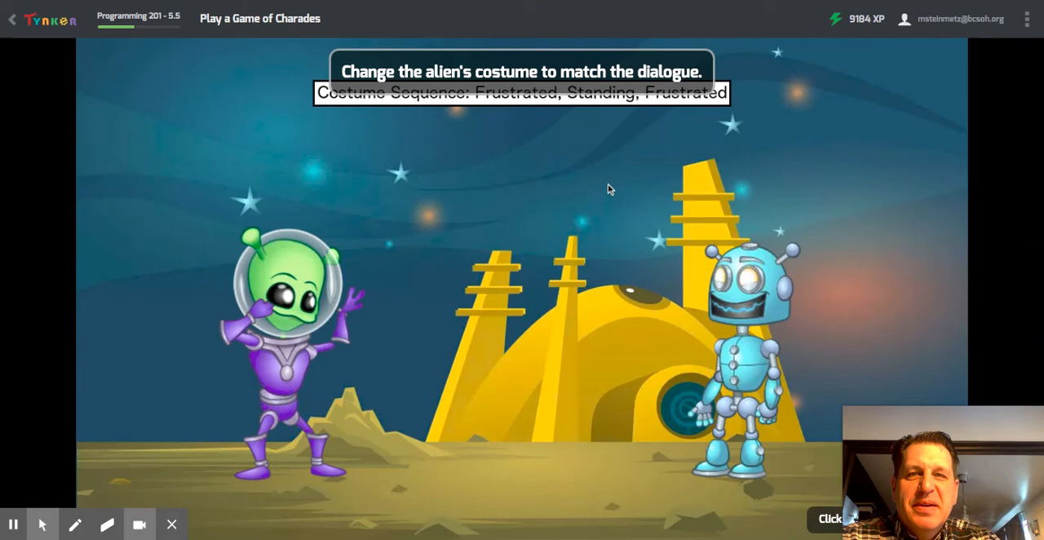
mouse_move(604, 199)
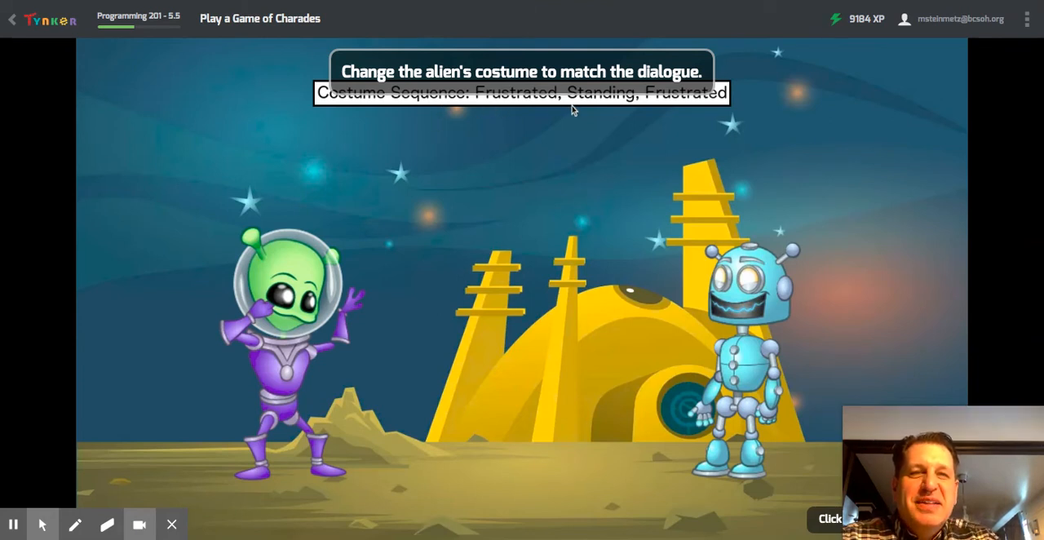
mouse_move(454, 181)
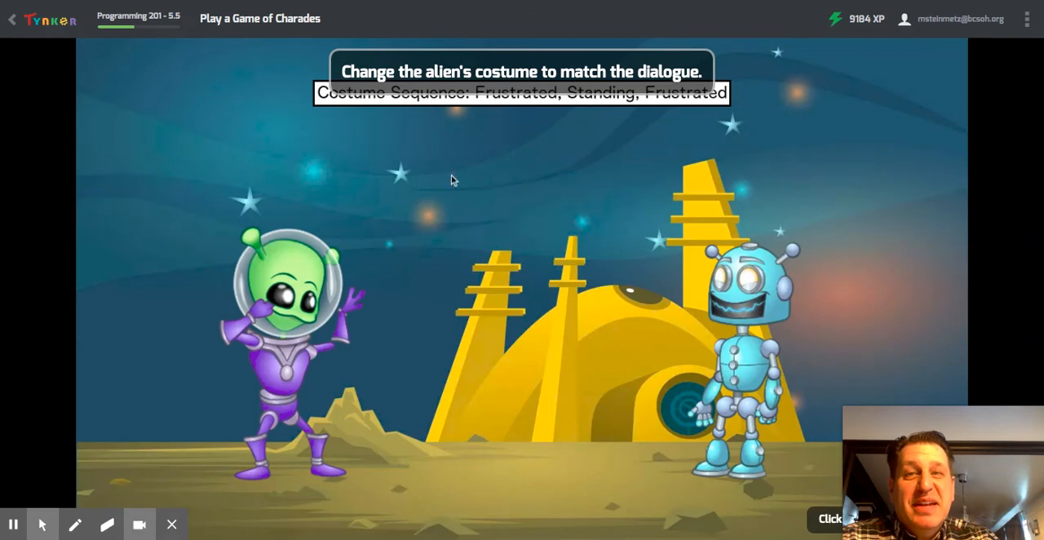
mouse_move(410, 124)
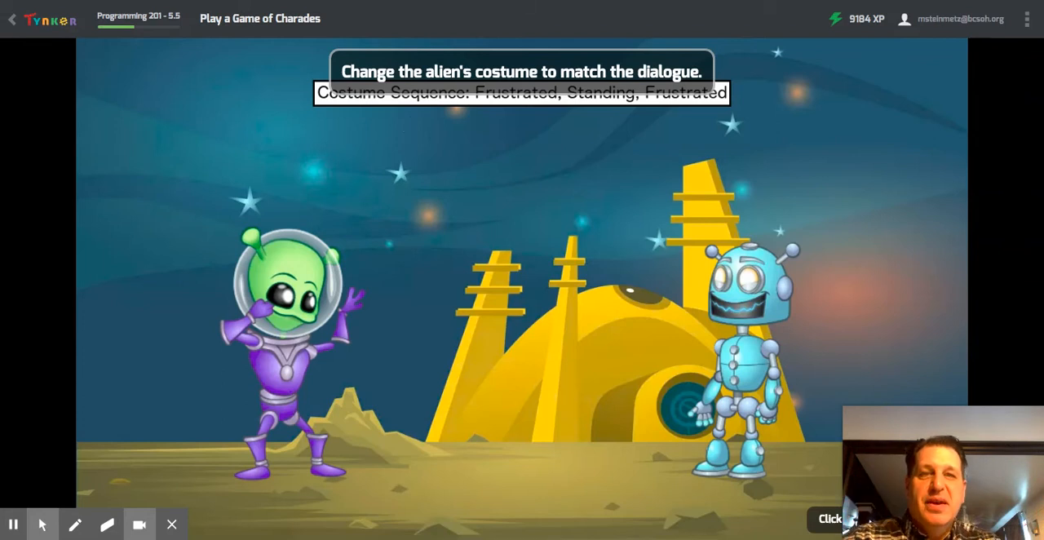
mouse_move(476, 144)
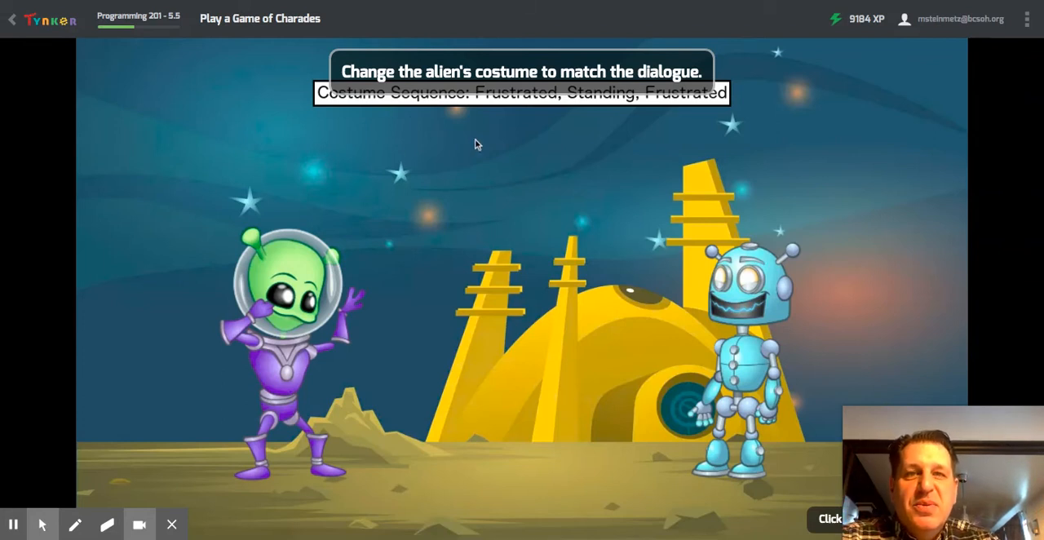
mouse_move(482, 177)
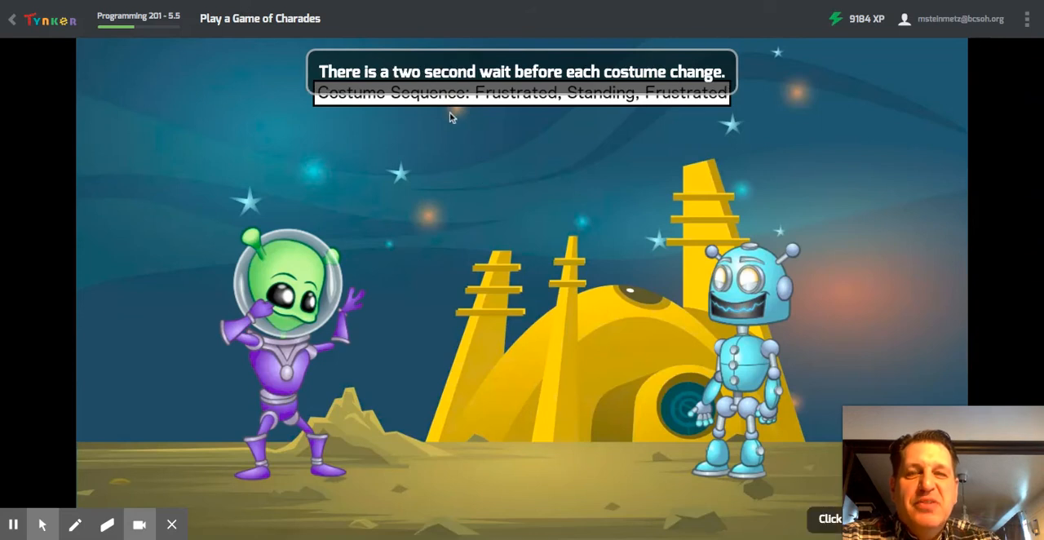
mouse_move(482, 148)
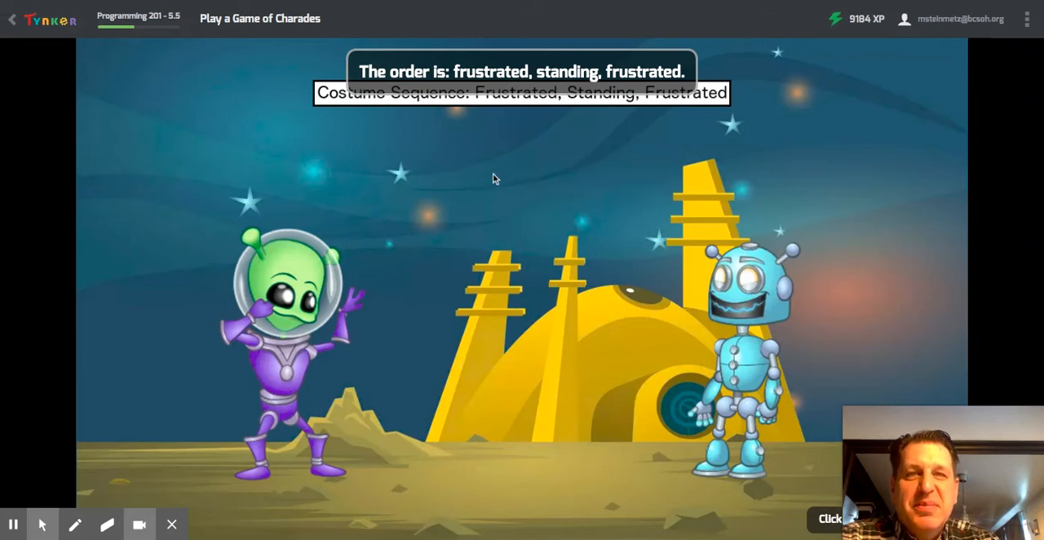
mouse_move(551, 76)
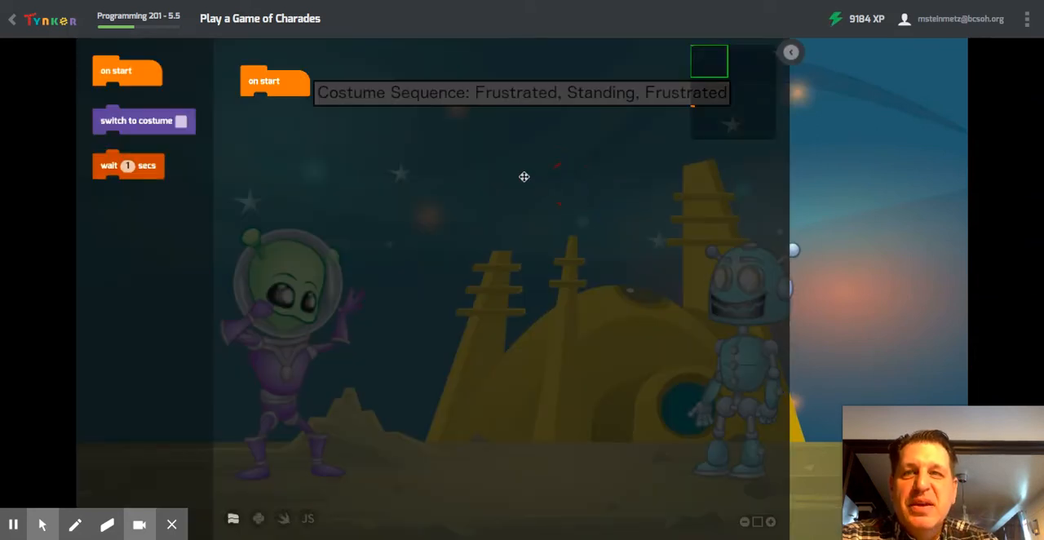
Step: Attach a switch-to-standing costume block and a 2-second wait under on start
drag(143, 120, 270, 116)
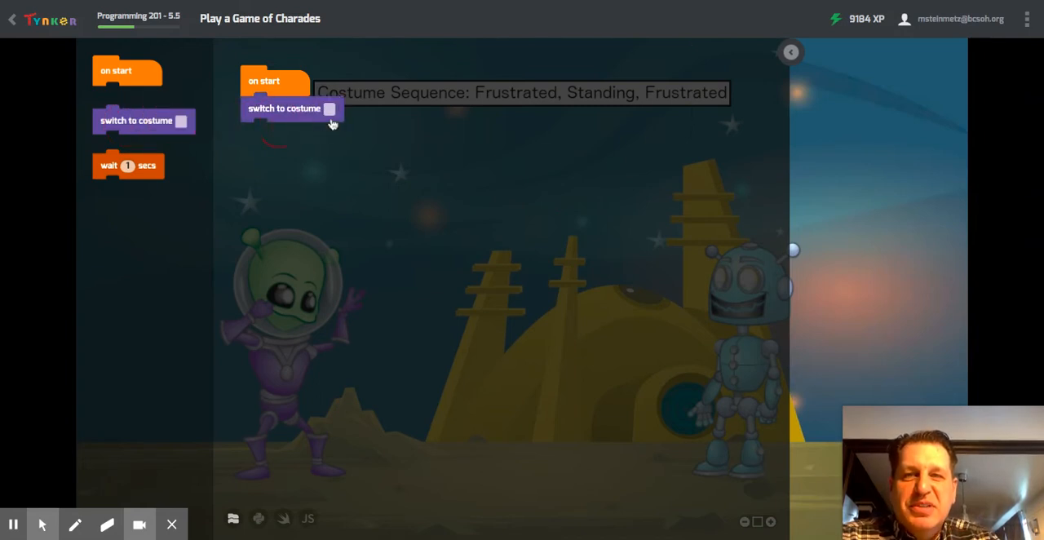
click(329, 108)
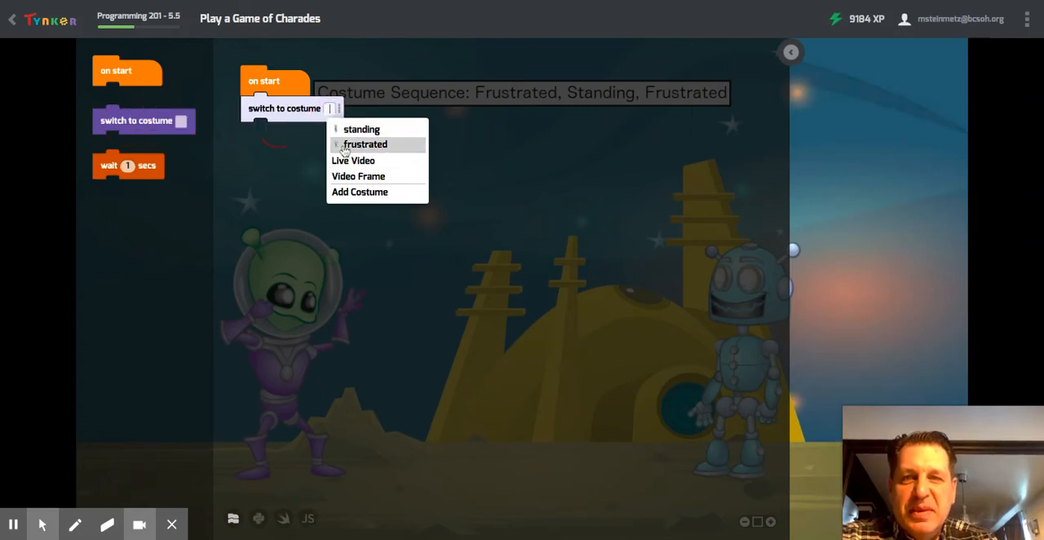
click(361, 128)
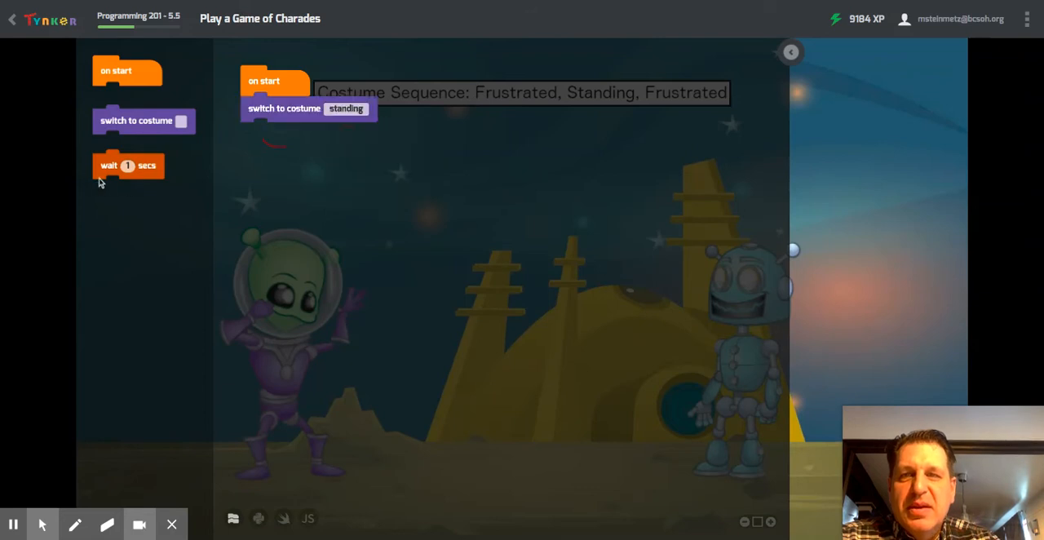
drag(127, 165, 283, 137)
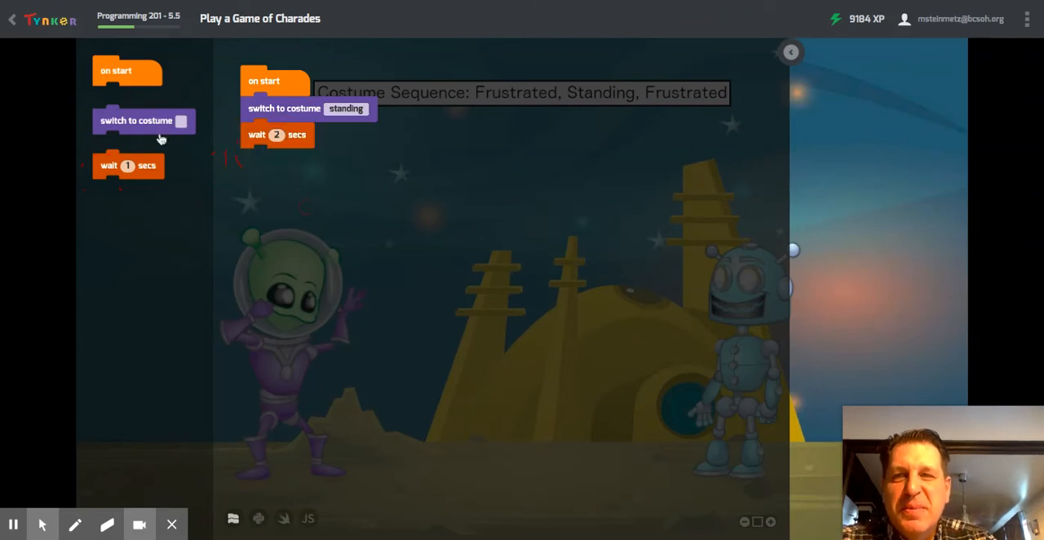
Step: Add a switch to the frustrated costume followed by a 2-second wait
drag(136, 121, 291, 159)
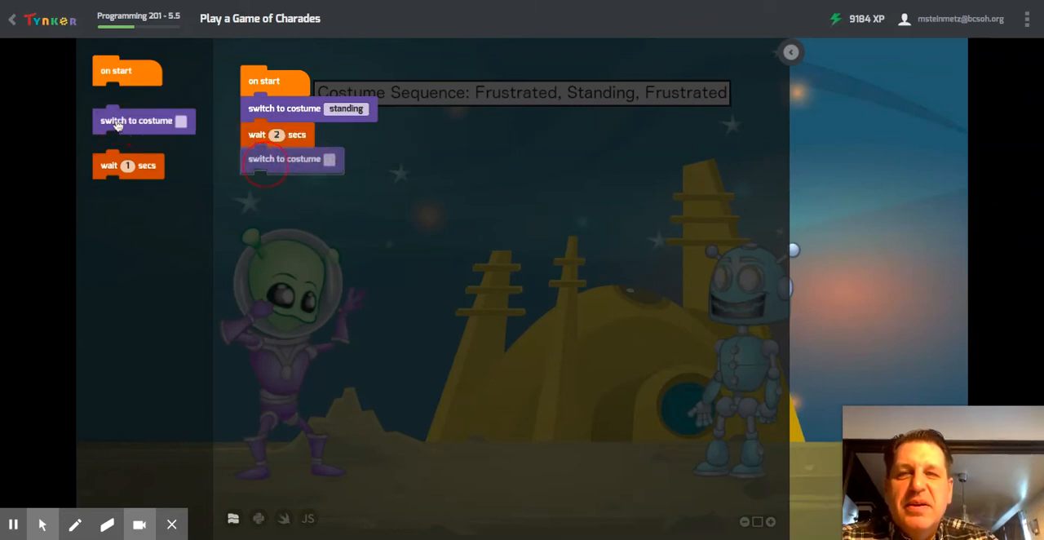
click(330, 160)
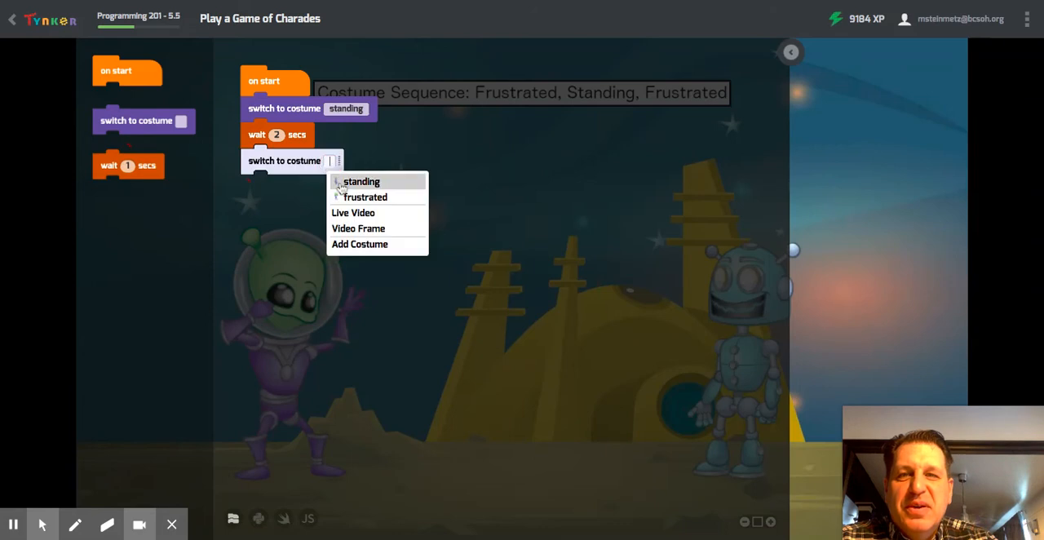
click(365, 196)
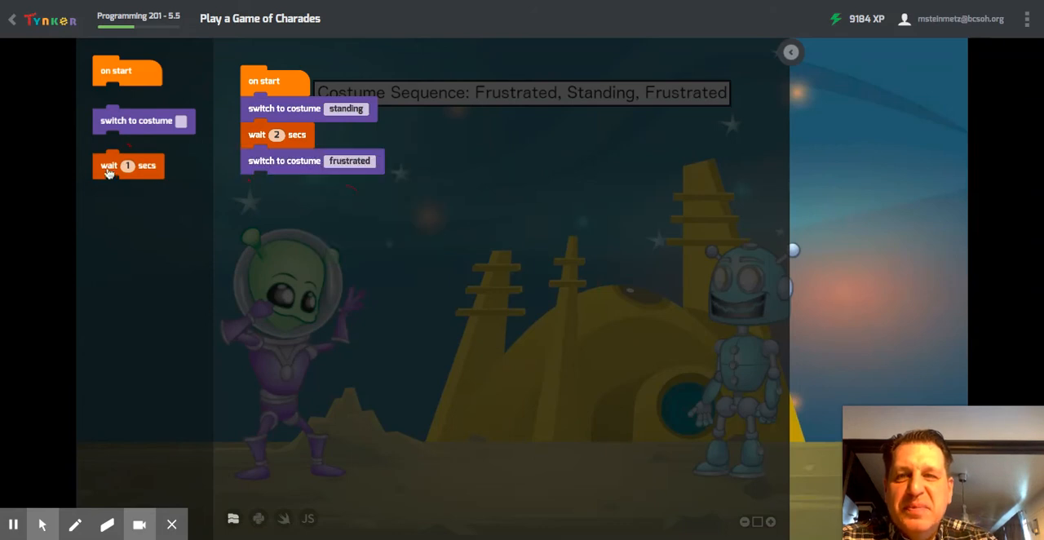
drag(127, 166, 278, 187)
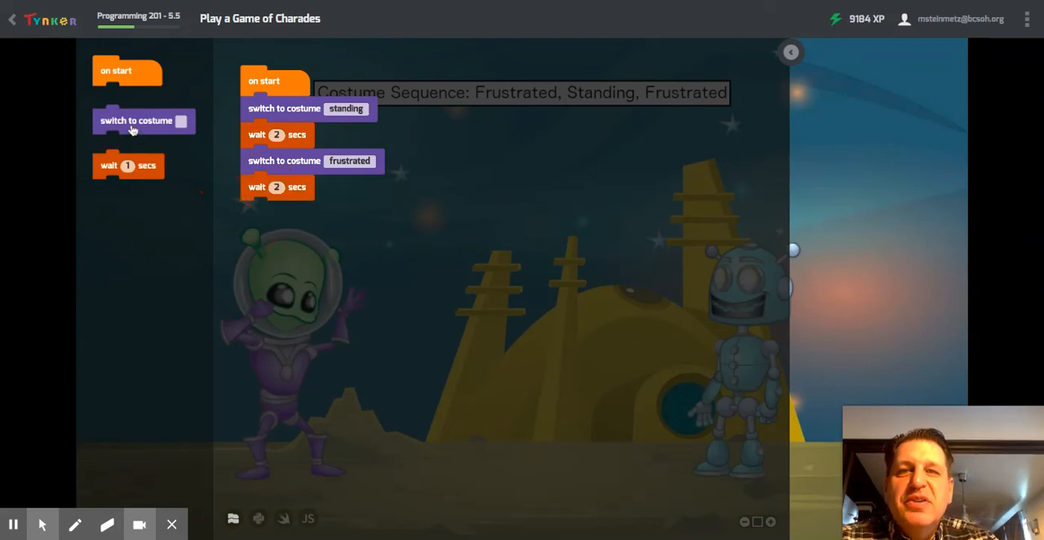
Step: Add a third costume switch set to standing, followed by a 2-second wait
drag(136, 121, 286, 212)
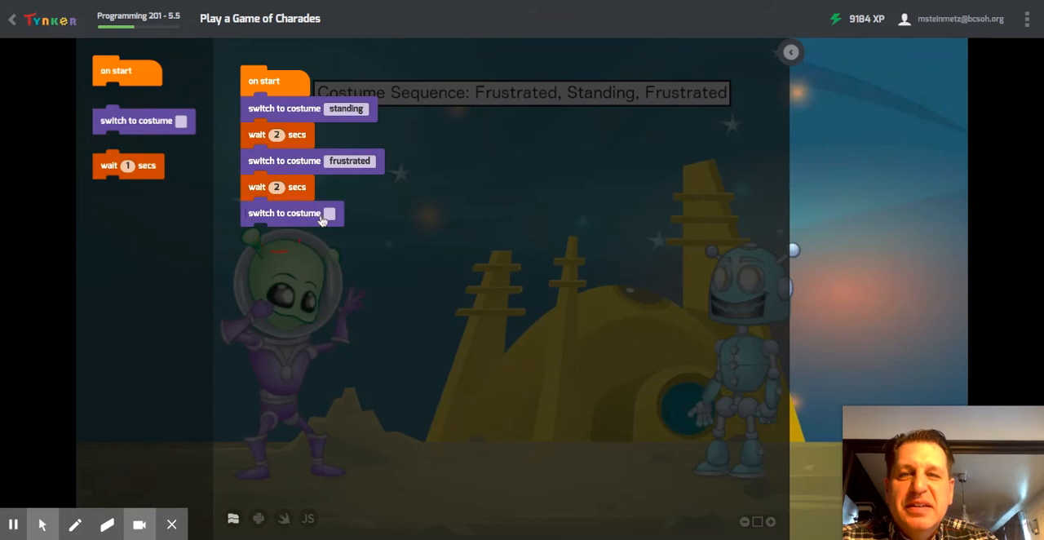
click(332, 213)
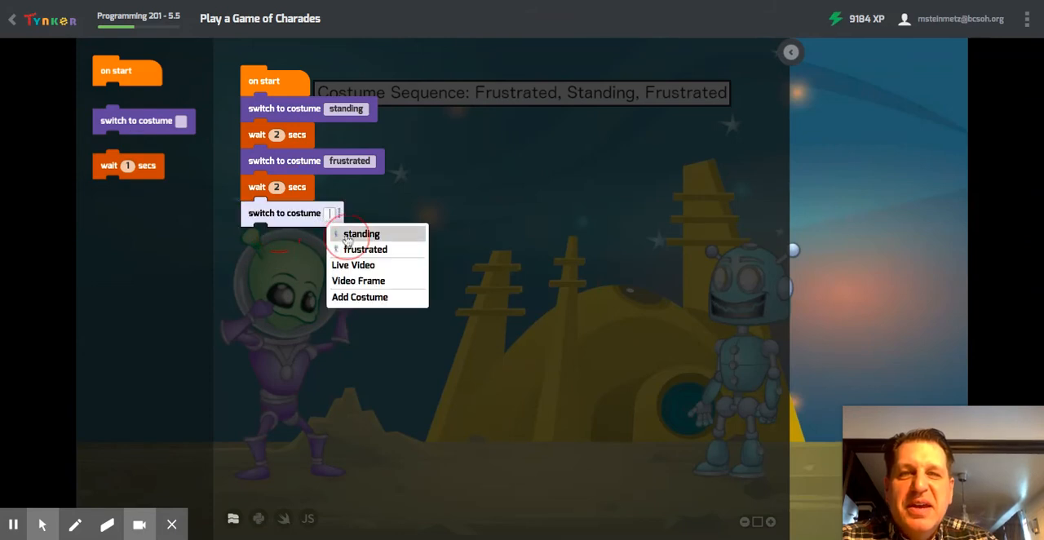
click(361, 233)
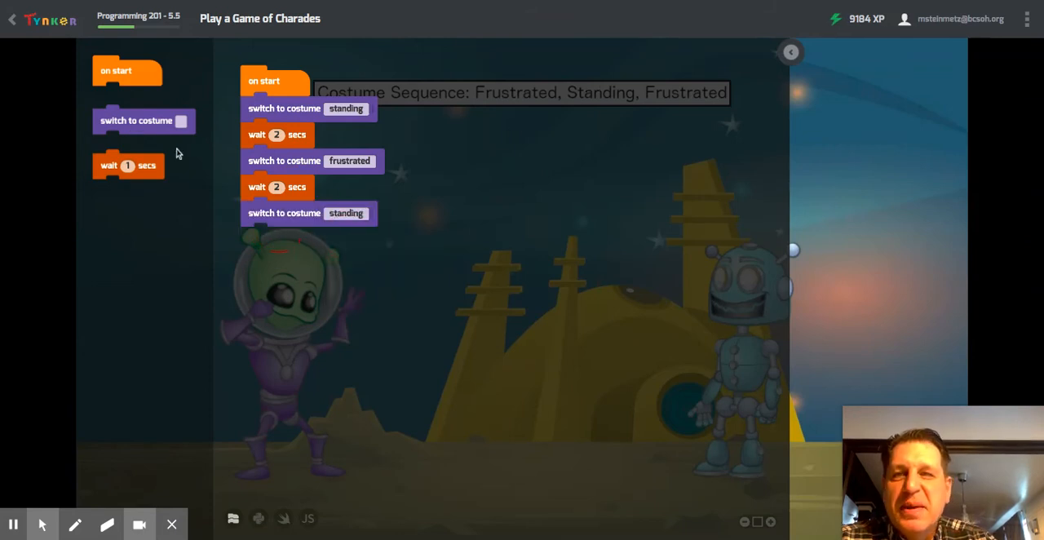
drag(127, 165, 237, 231)
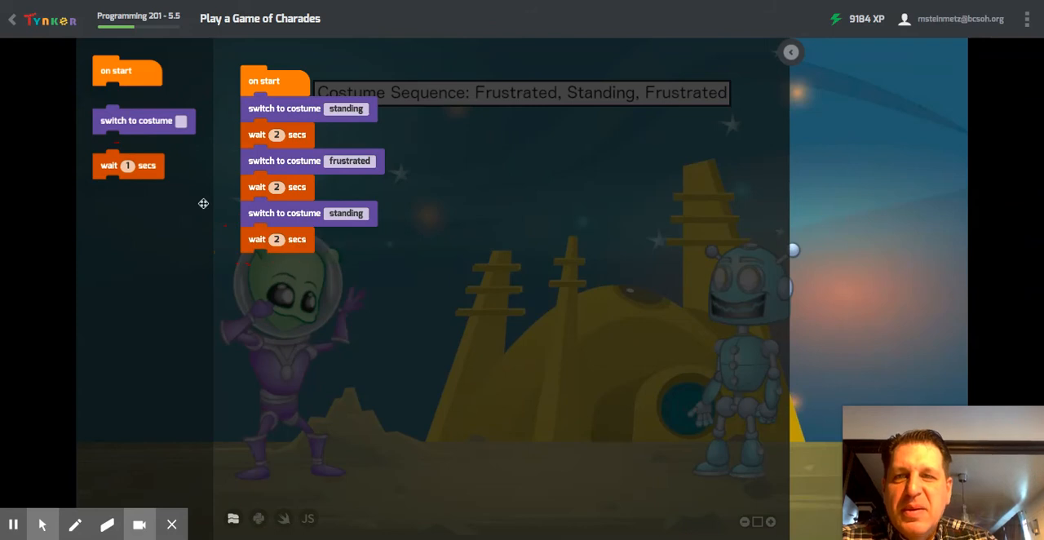
Step: Attach a fourth costume switch set to frustrated below the third wait
drag(136, 120, 273, 307)
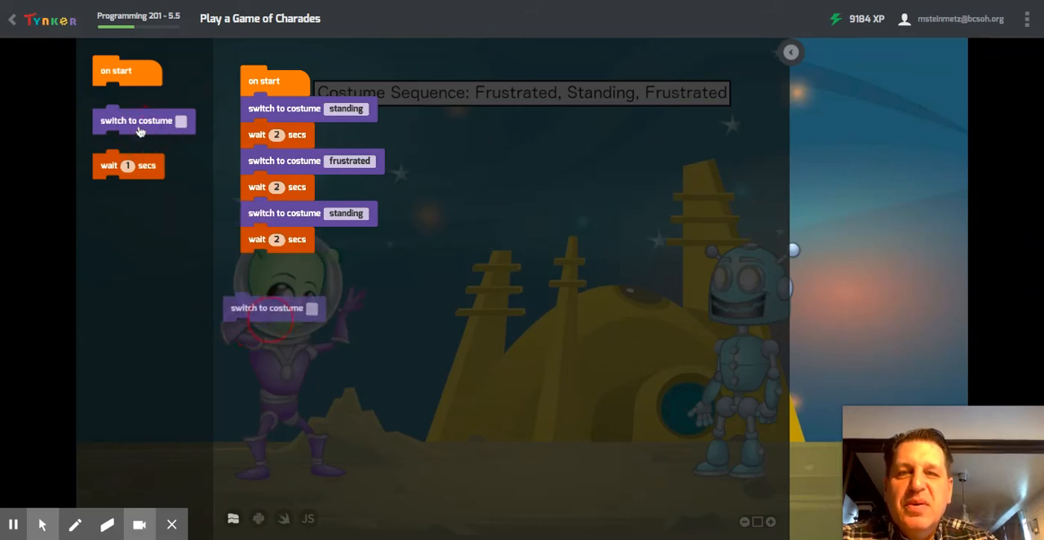
drag(274, 307, 291, 265)
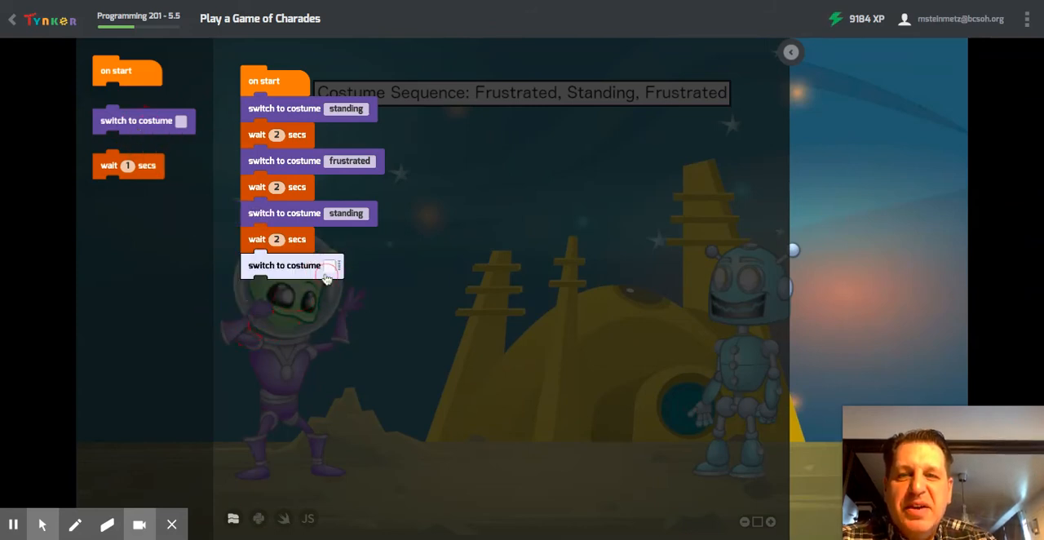
click(333, 265)
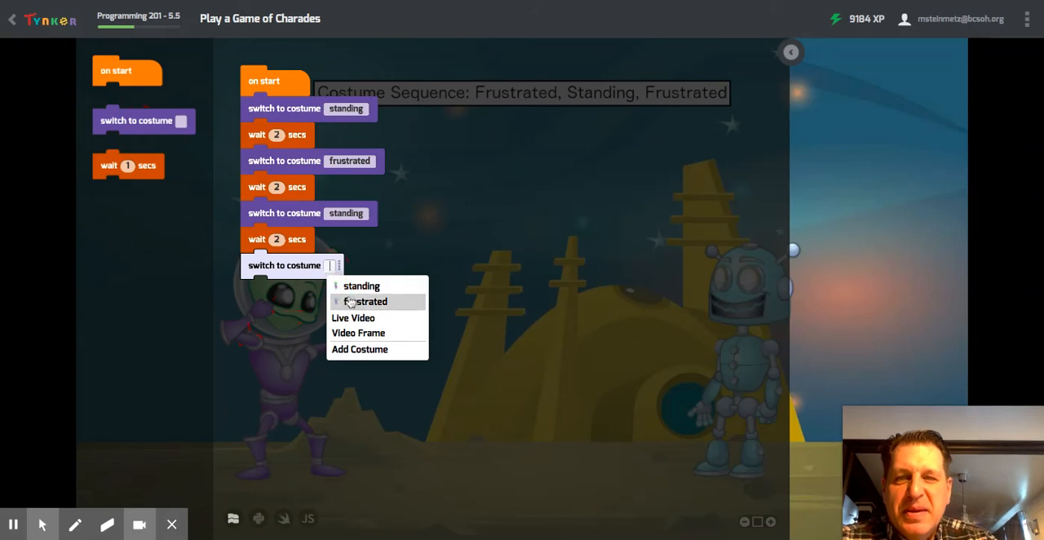
click(366, 301)
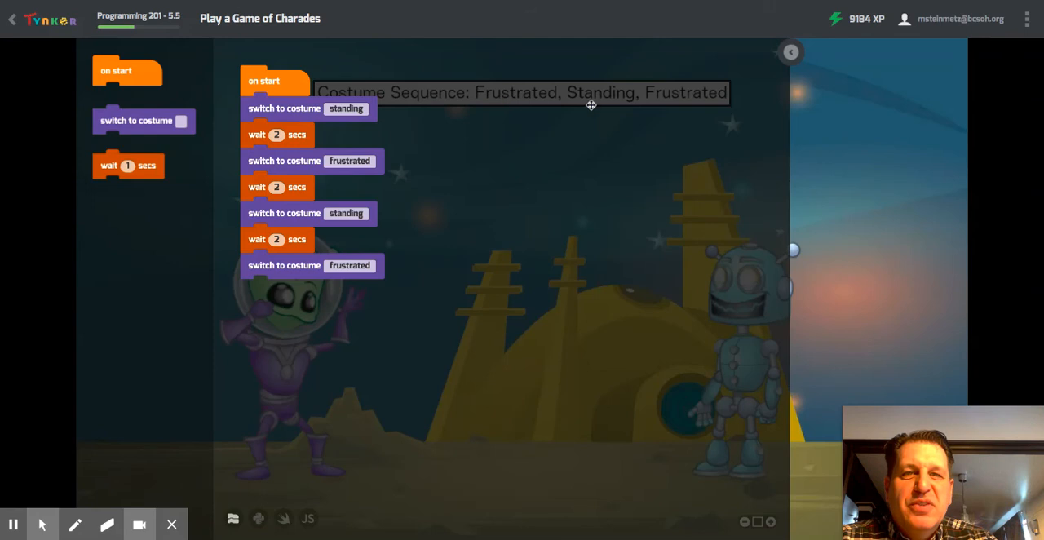
mouse_move(306, 110)
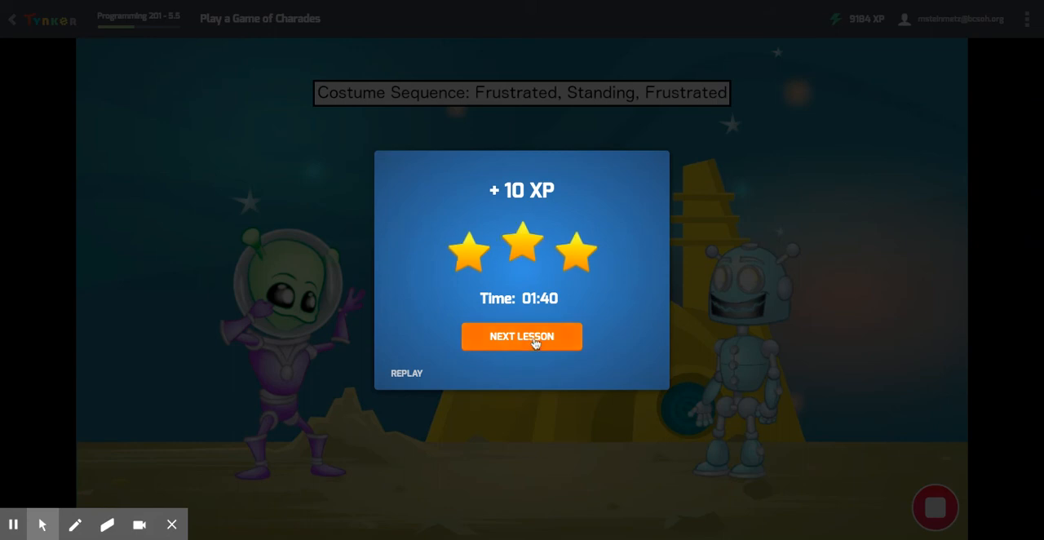
Step: Continue from the three-star results to the next activity, A Funny Chat Example
click(521, 336)
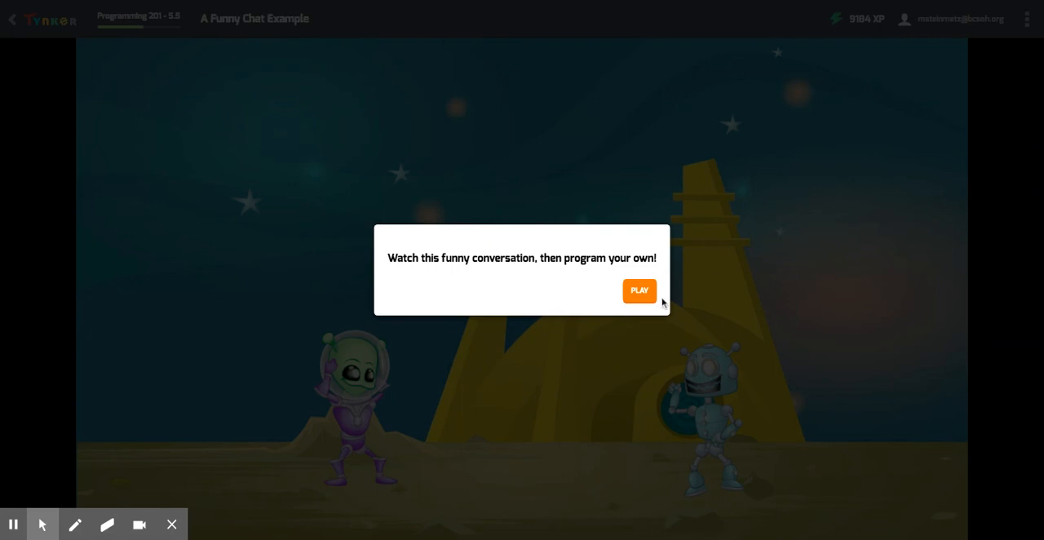